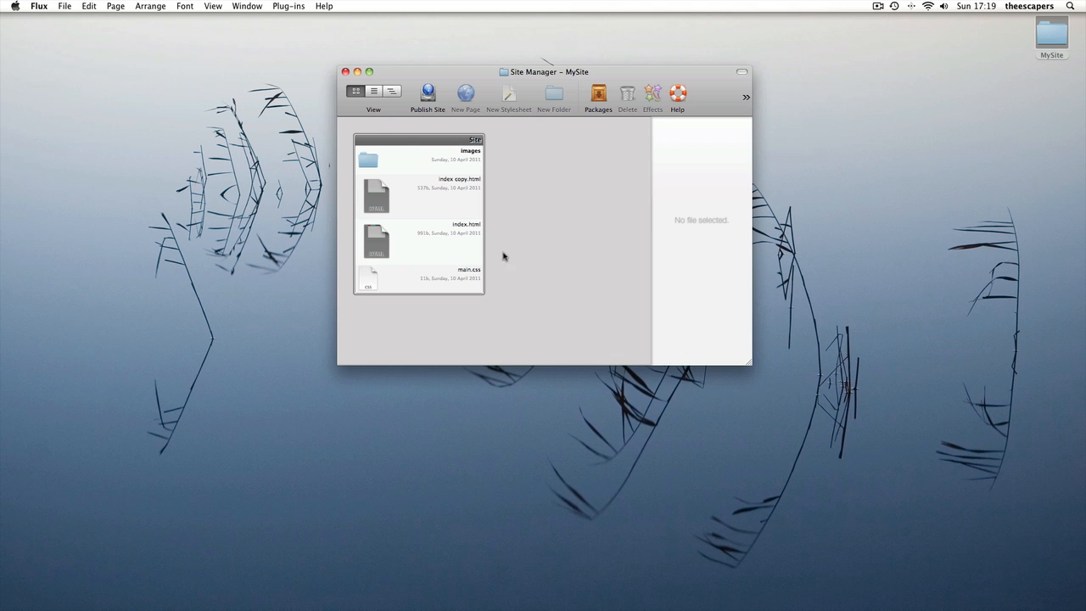
# Open index.html from the Site Manager in the Page Editor.
pyautogui.doubleClick(376, 240)
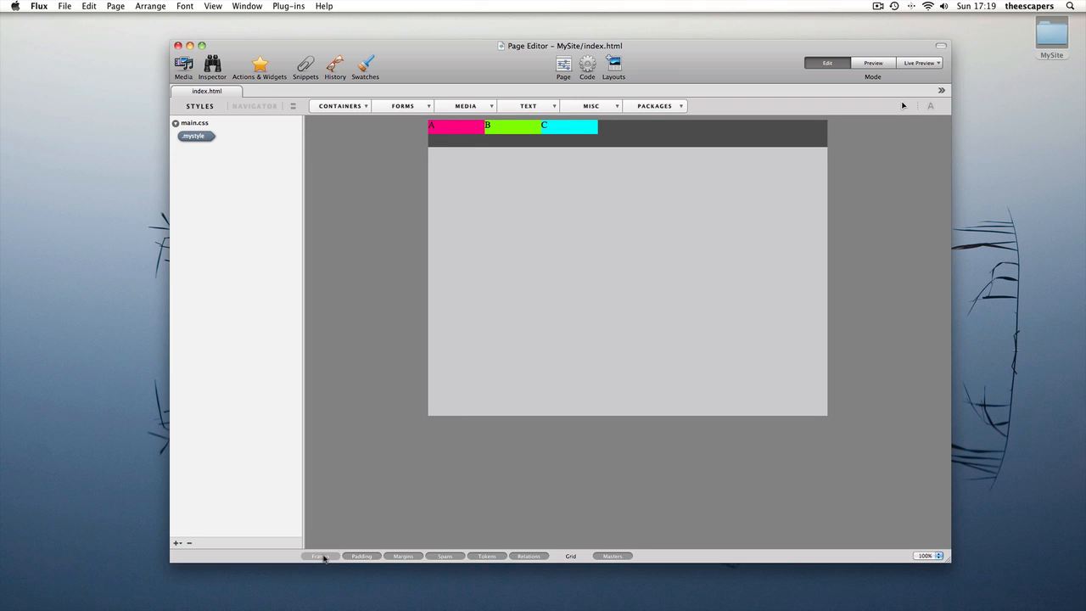
# Turn on element frames and open the Master Elements panel from the Window menu.
pyautogui.click(319, 556)
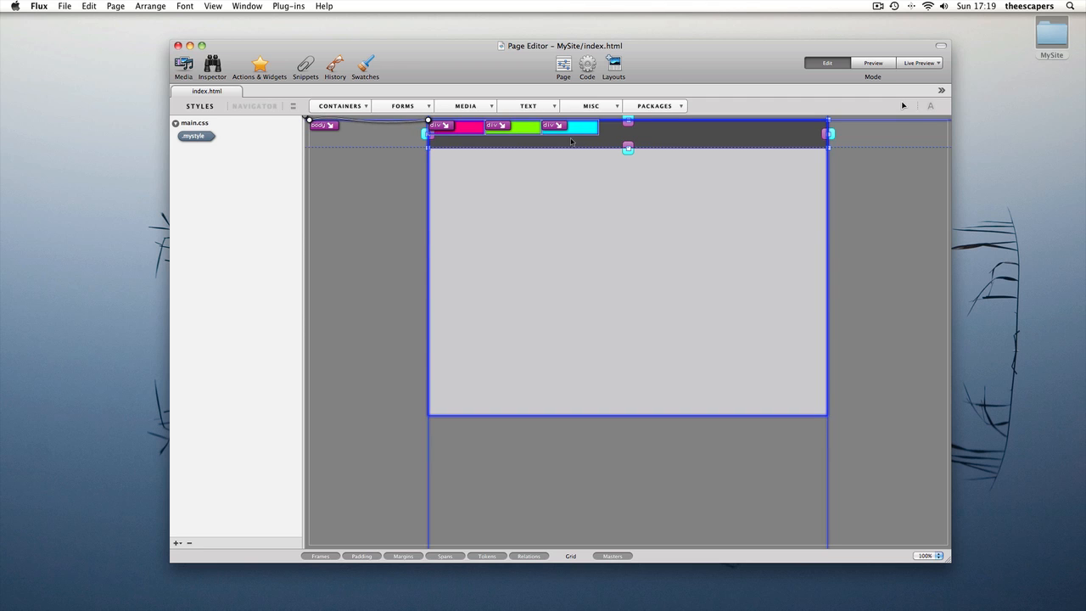
pyautogui.click(247, 6)
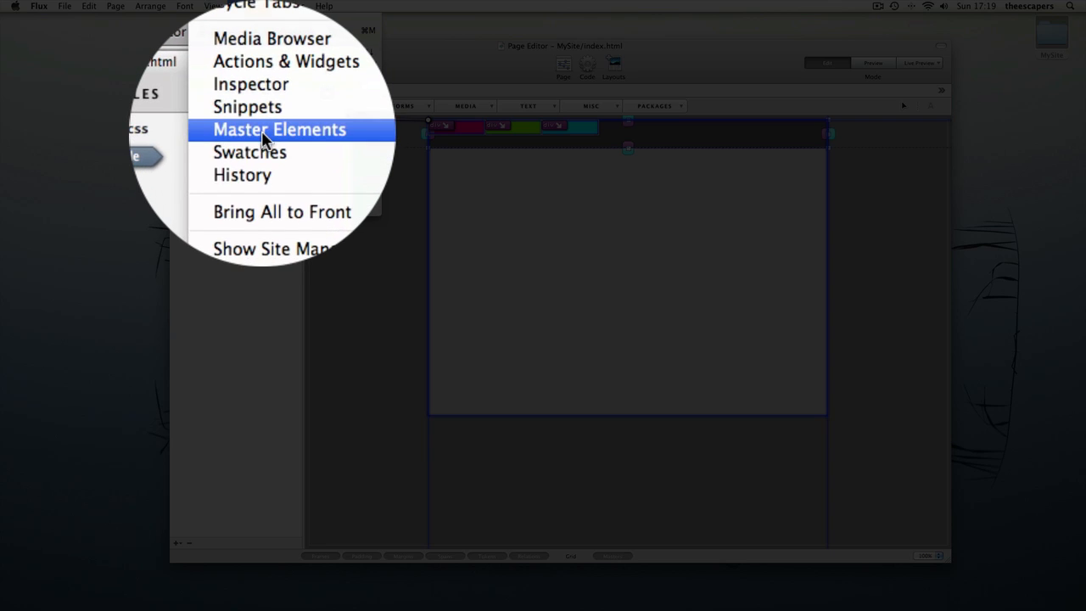
pyautogui.click(279, 129)
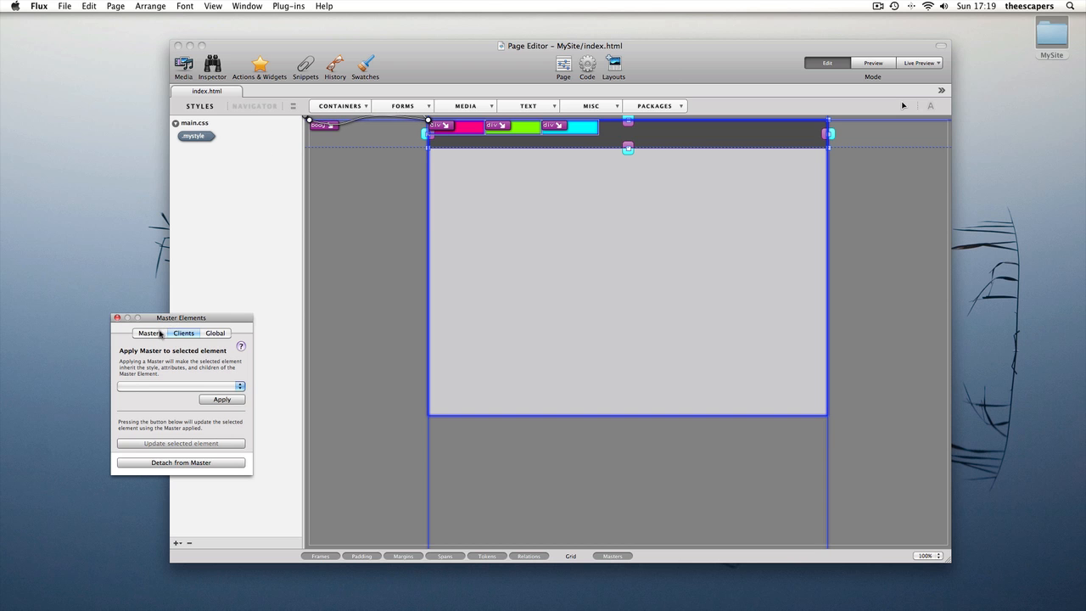
# Set up the toolbar div as a master element with ID 'toolbar', confirming the attributes.
pyautogui.click(149, 332)
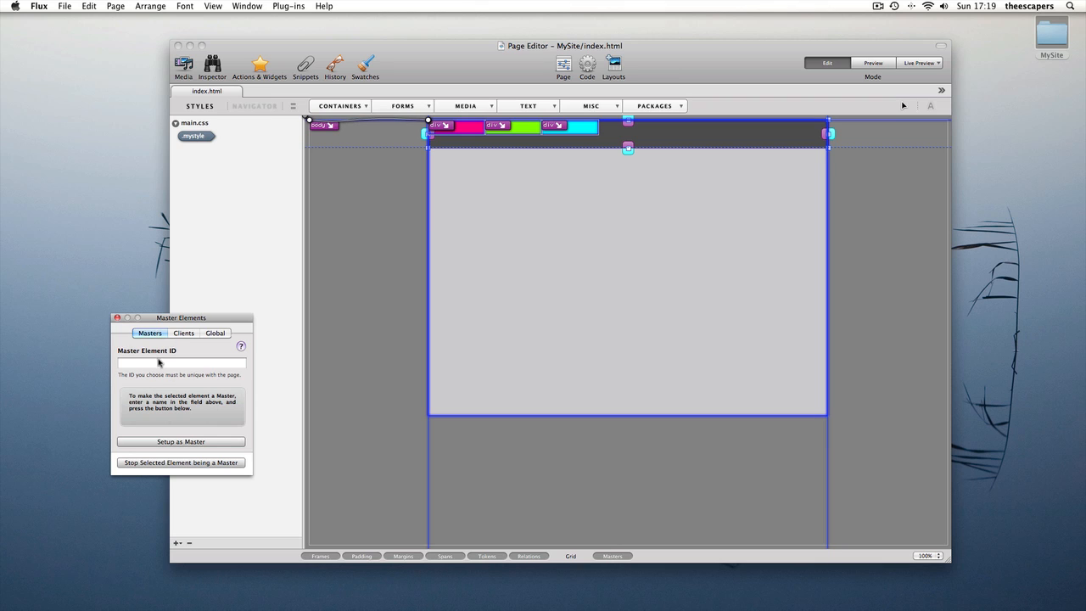
pyautogui.click(180, 363)
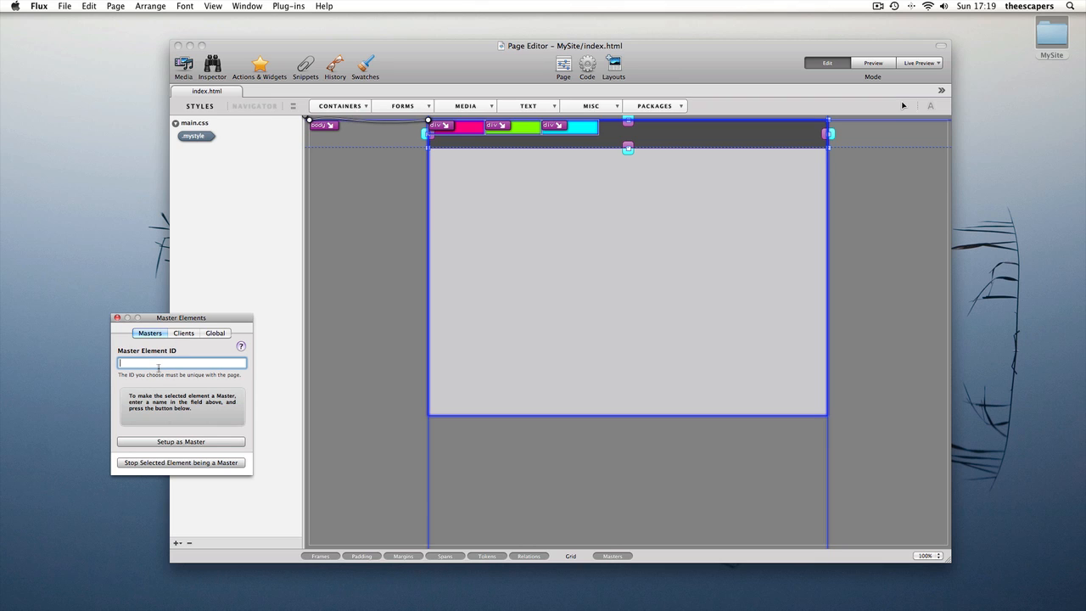
pyautogui.write('toolbar')
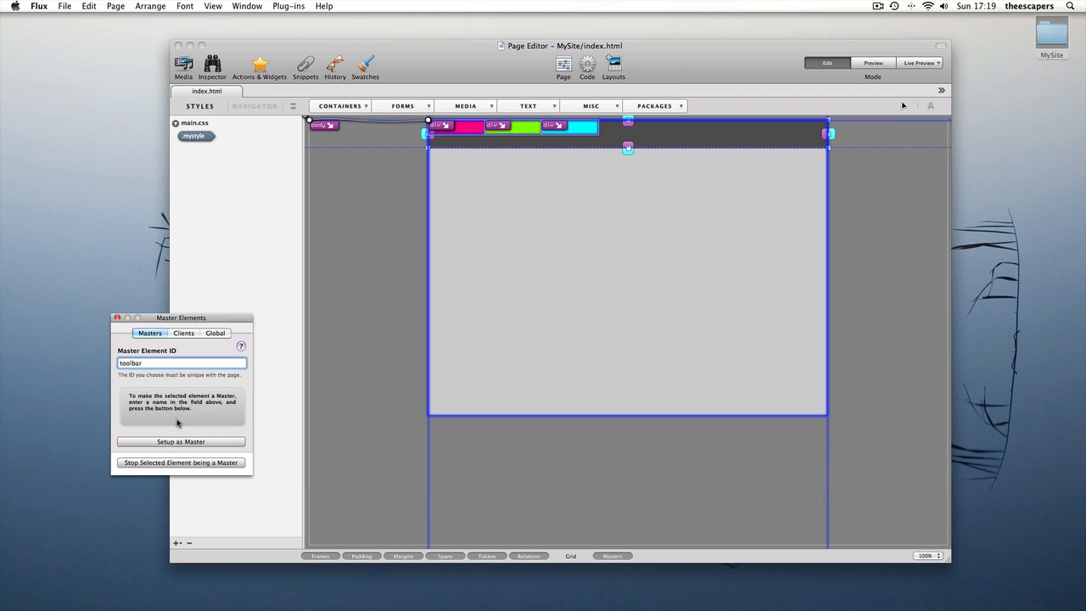
pyautogui.click(181, 441)
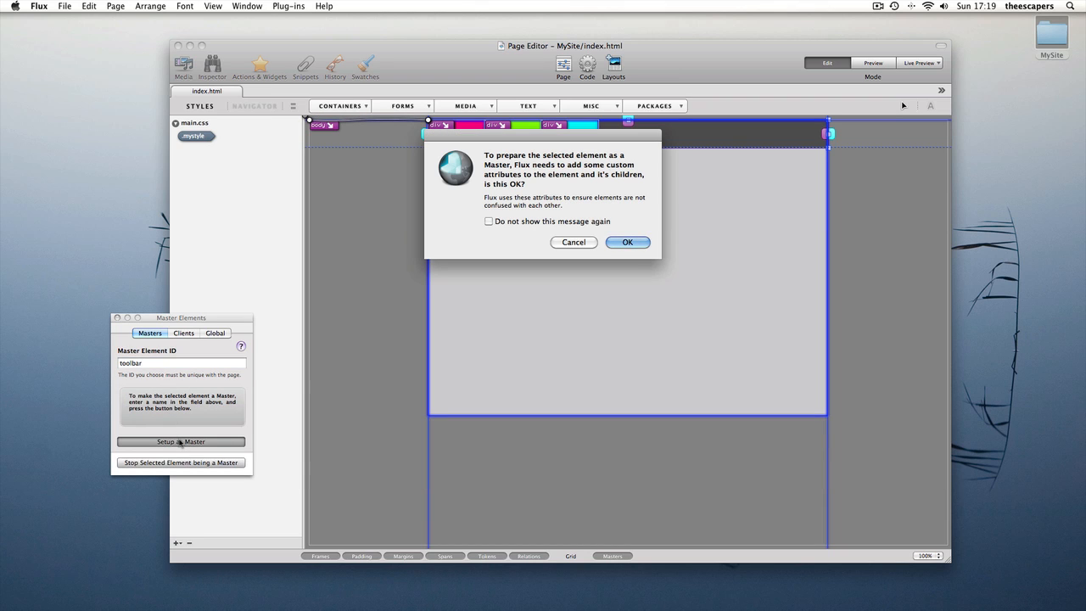
pyautogui.moveTo(577, 193)
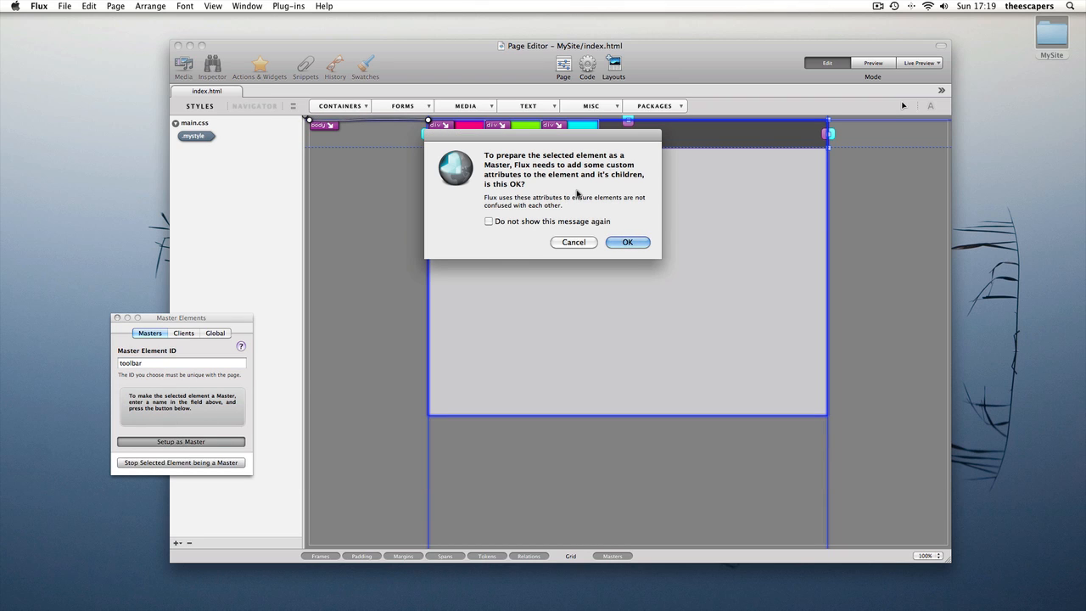
pyautogui.click(627, 241)
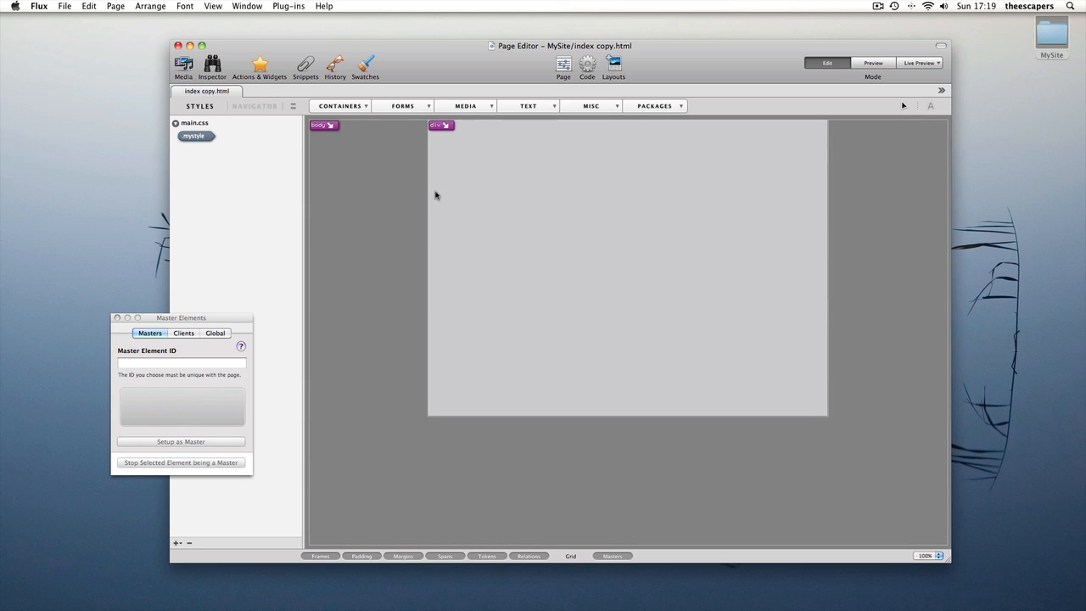
pyautogui.moveTo(572, 270)
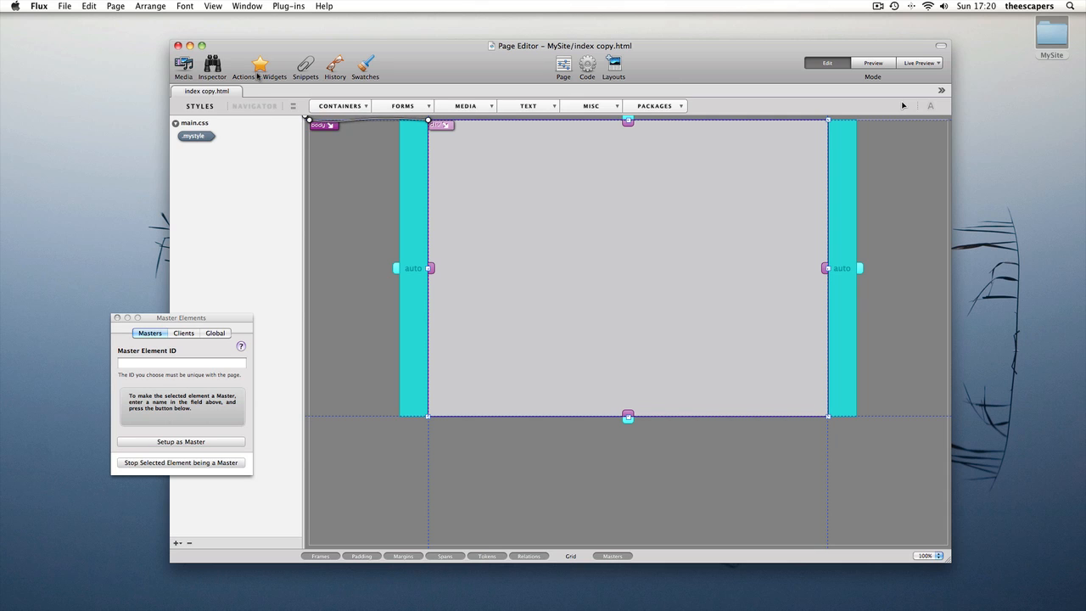
# Insert a Quick Div into index copy.html and switch to the Clients tab.
pyautogui.click(340, 105)
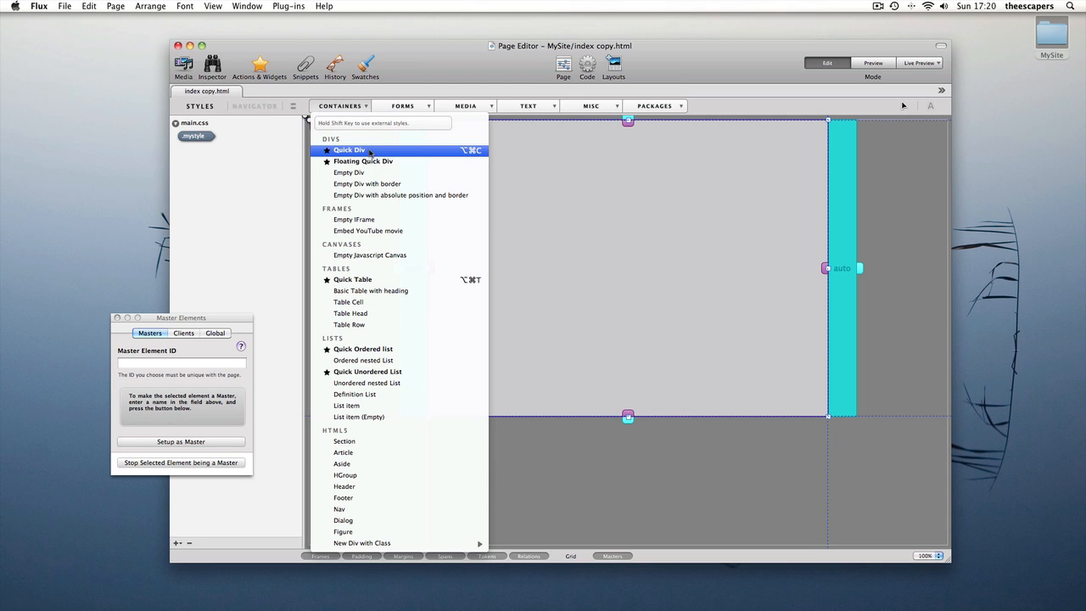
pyautogui.click(348, 150)
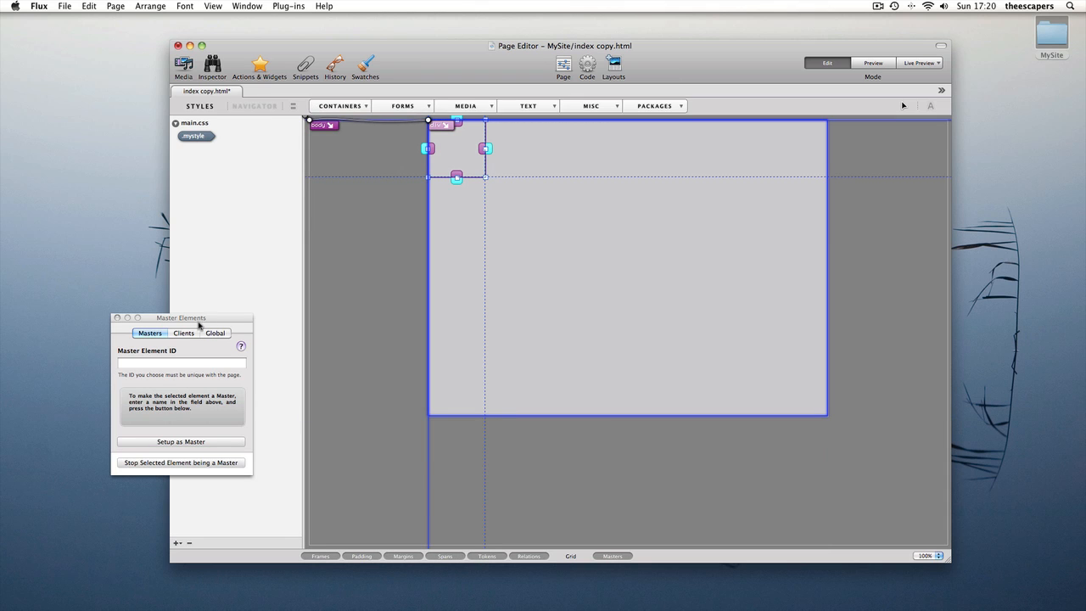
pyautogui.click(183, 332)
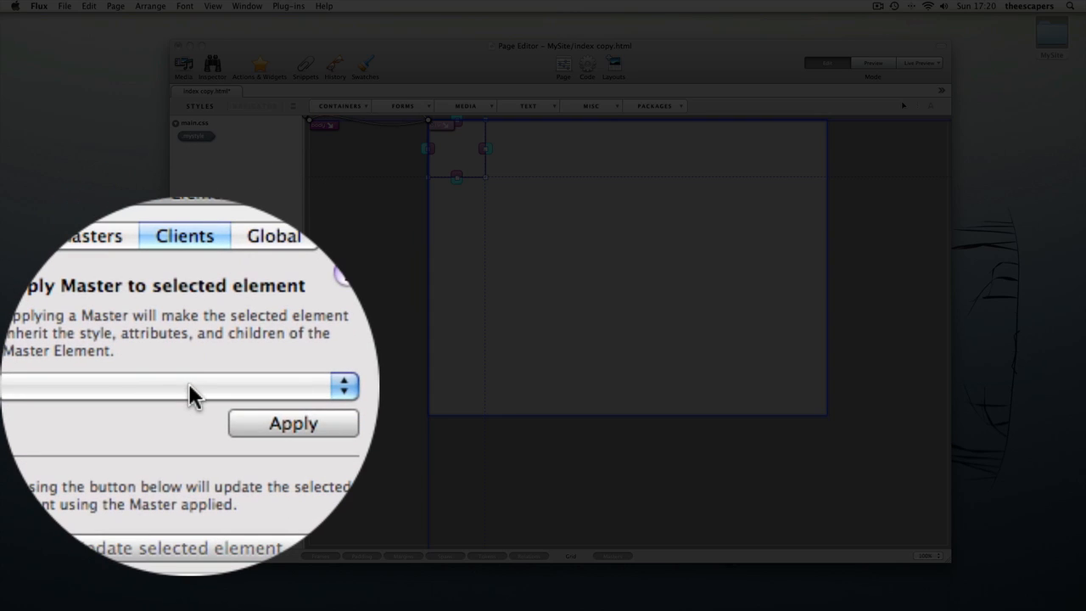
# Apply the 'toolbar (index.html)' master to the new div with Reset, then save.
pyautogui.click(170, 386)
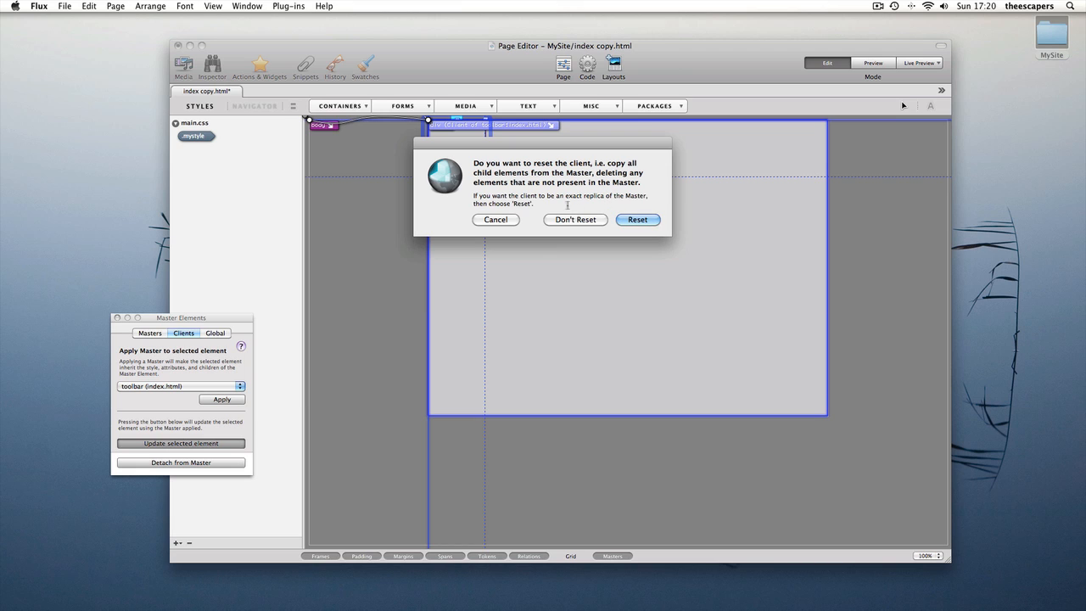
pyautogui.click(637, 220)
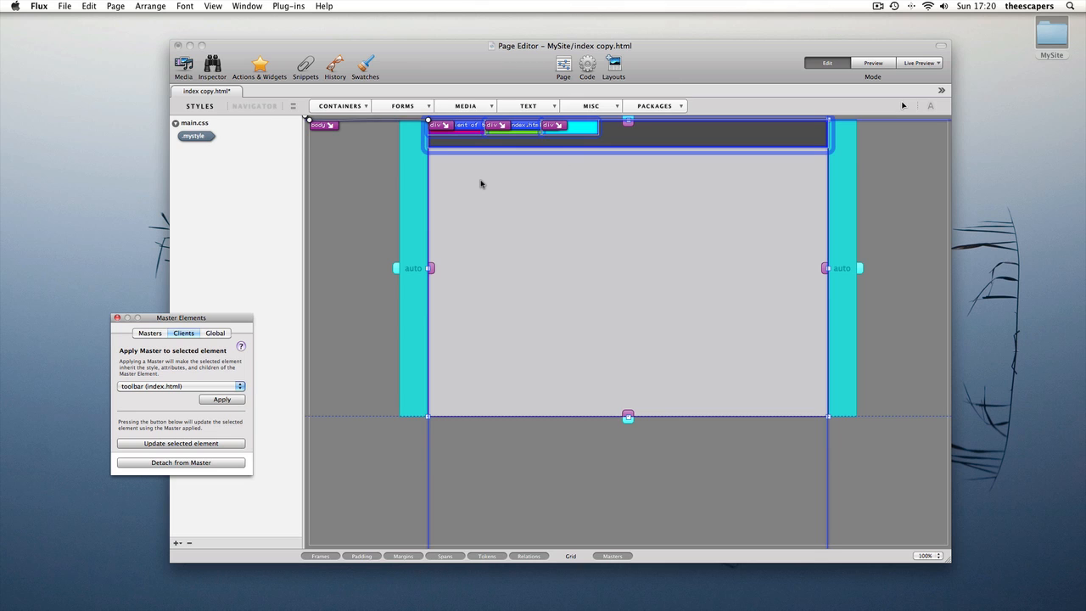
pyautogui.press('cmd+s')
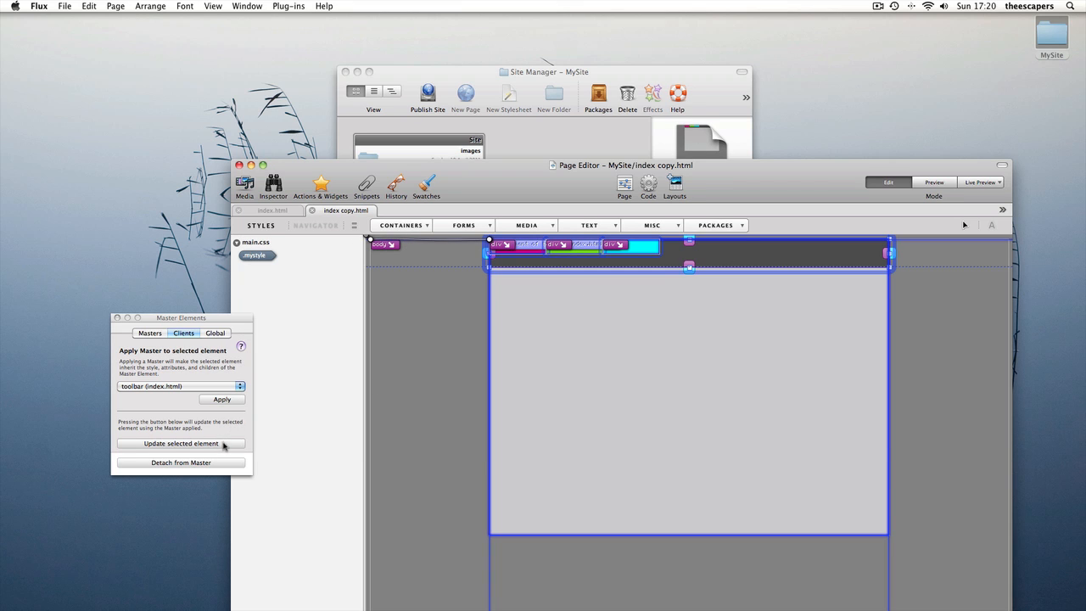
# Update the selected toolbar div from its master, resetting its children.
pyautogui.click(181, 443)
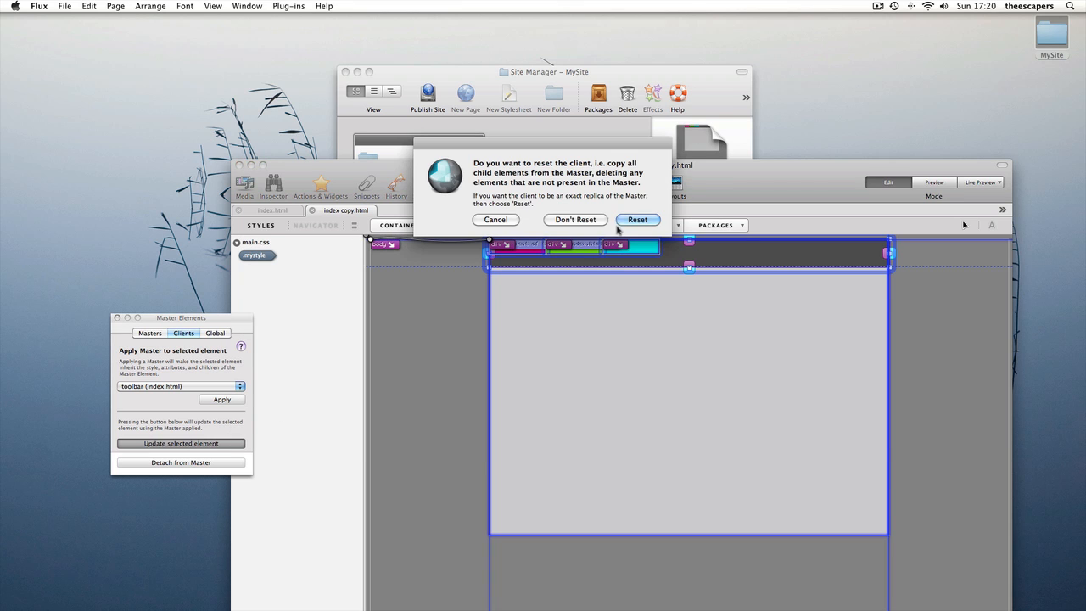
pyautogui.click(637, 220)
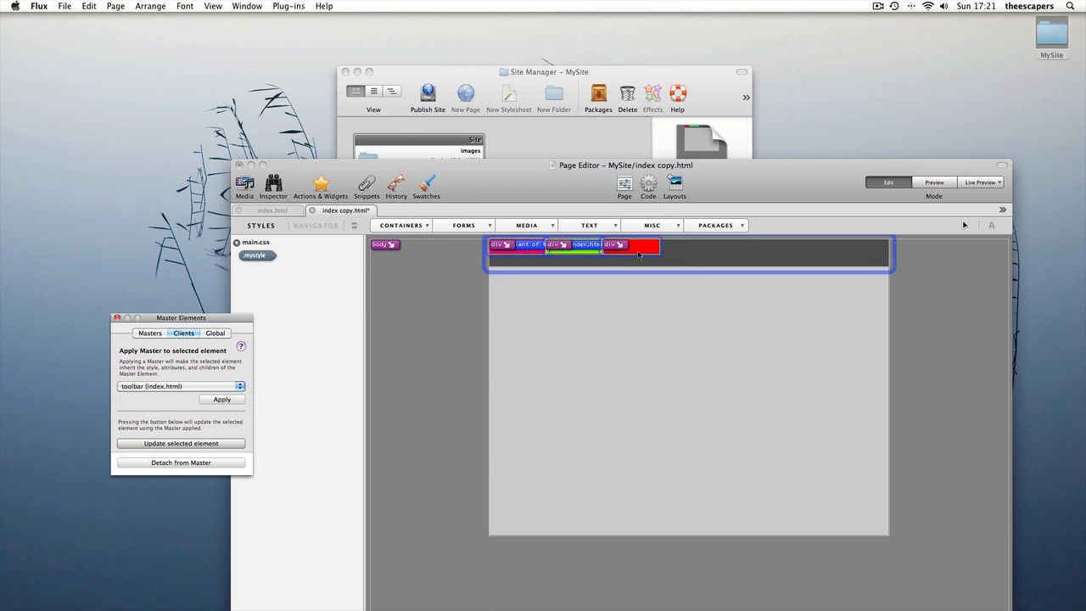